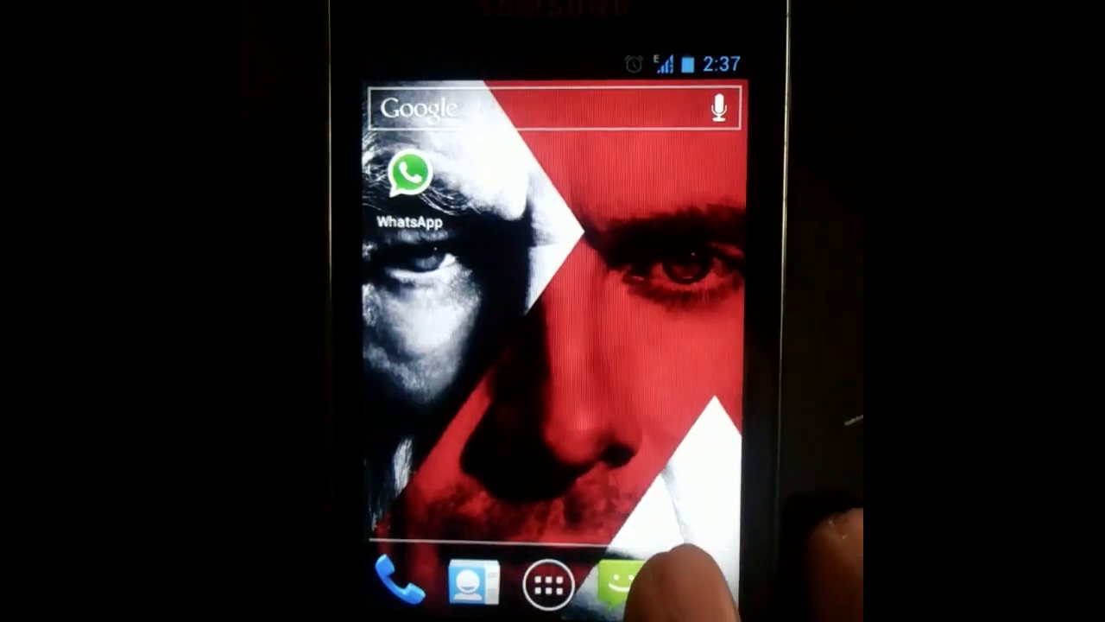
- Launch the File Manager app to browse the phone's storage
left_click(547, 584)
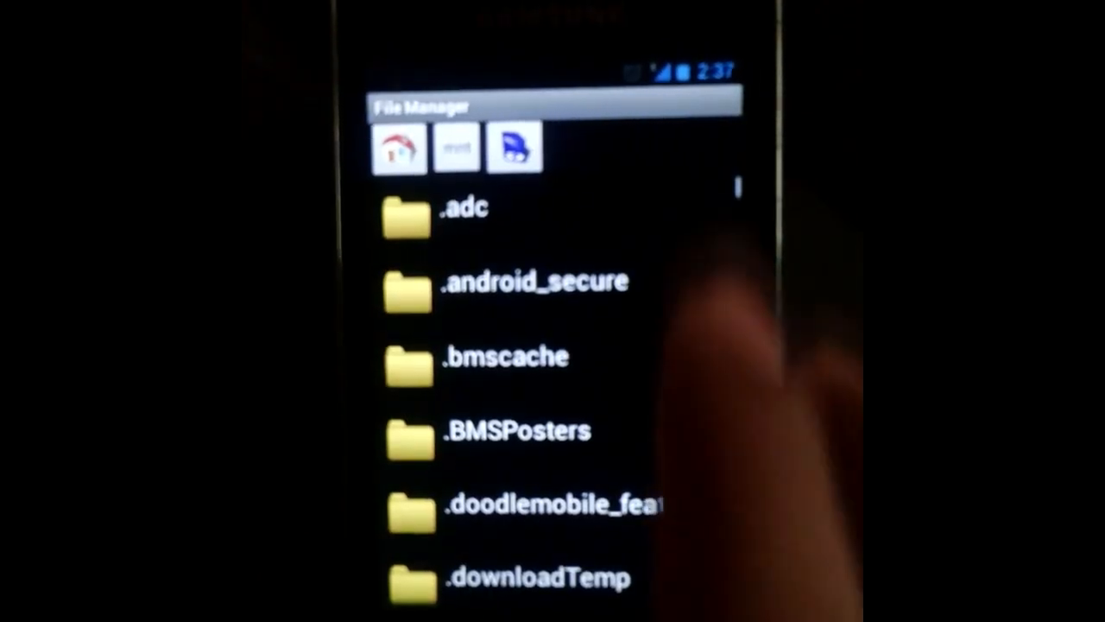
- Scroll the SD card file list down until the cm-10.1 zip appears
scroll("down", 3)
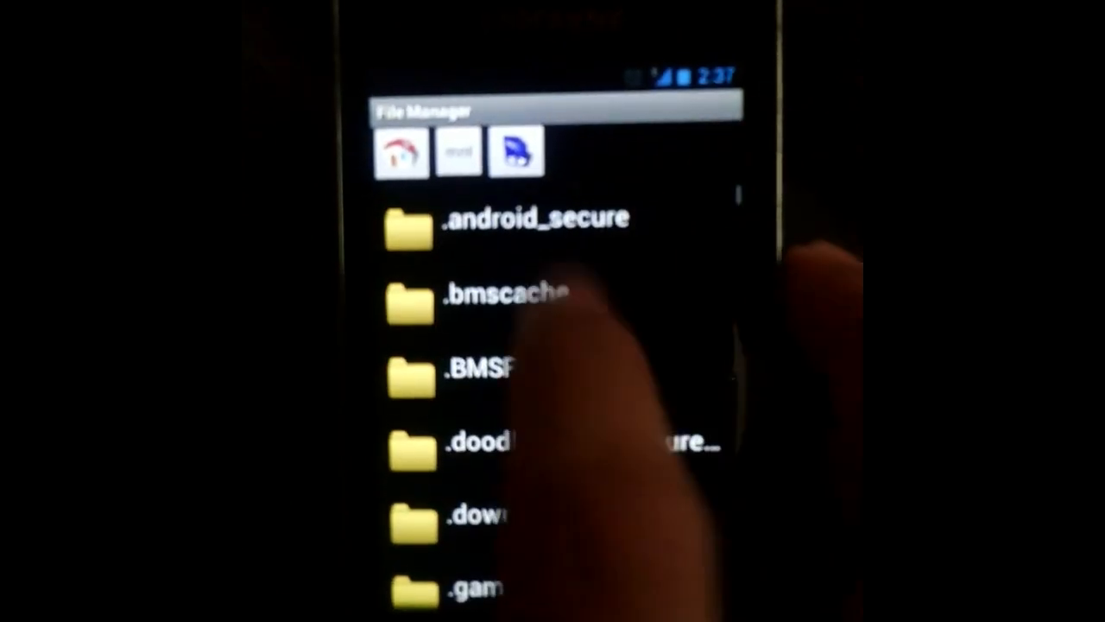
scroll("down", 3)
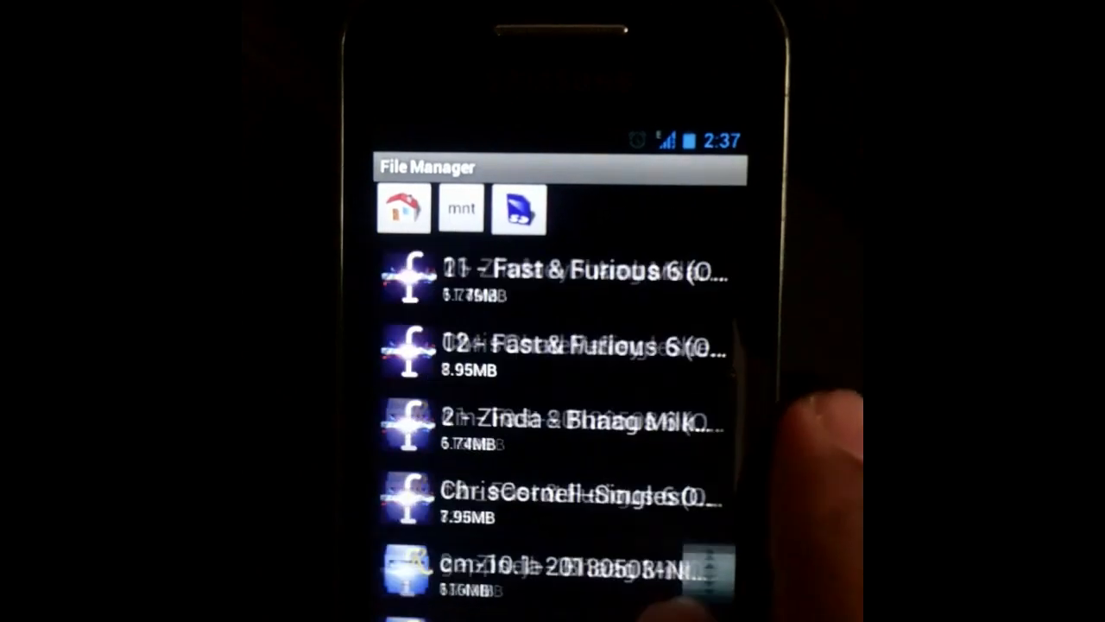
scroll("down", 3)
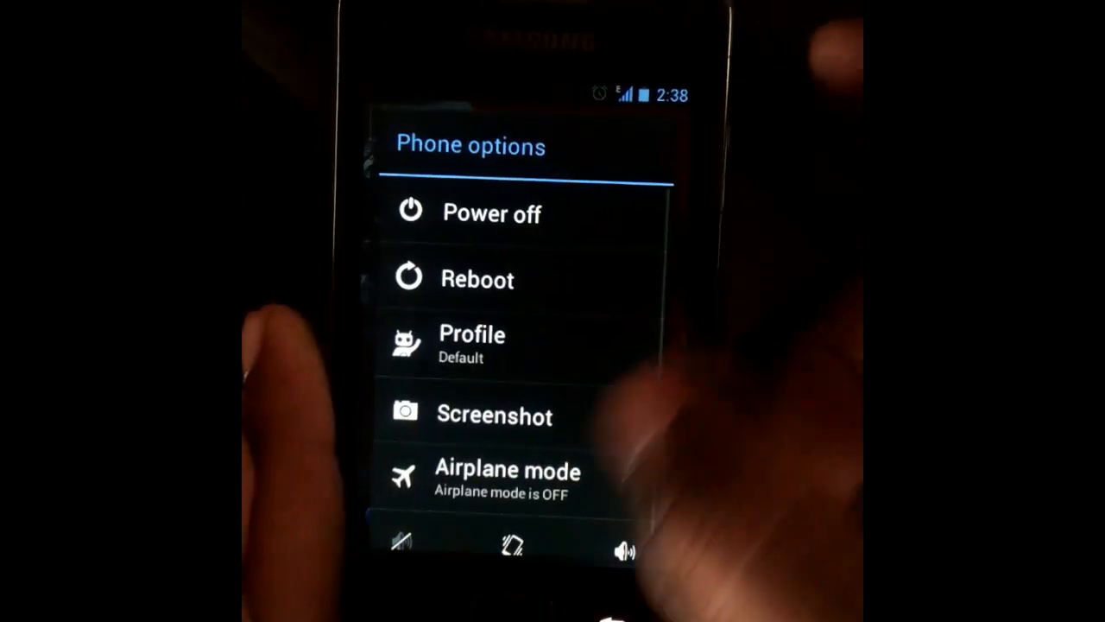
- Choose Power off in the Phone options menu to bring up shutdown confirmation
left_click(492, 213)
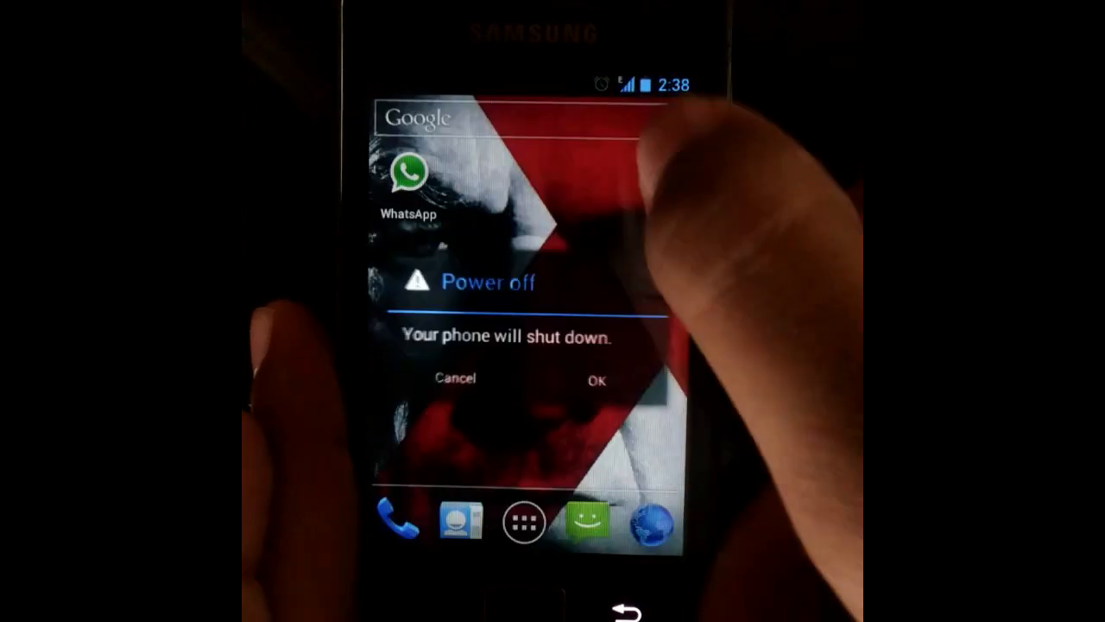